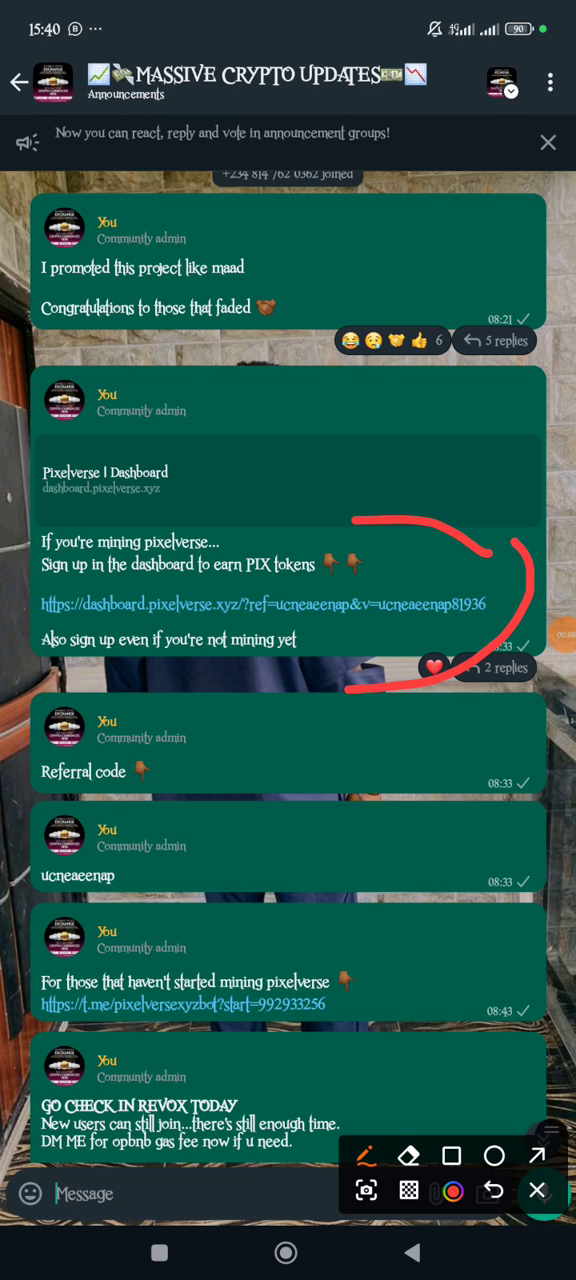
Step: Follow the dashboard.pixelverse.xyz link in the WhatsApp announcement to reach the player profile with 1331.5 PIX
drag(264, 830, 190, 910)
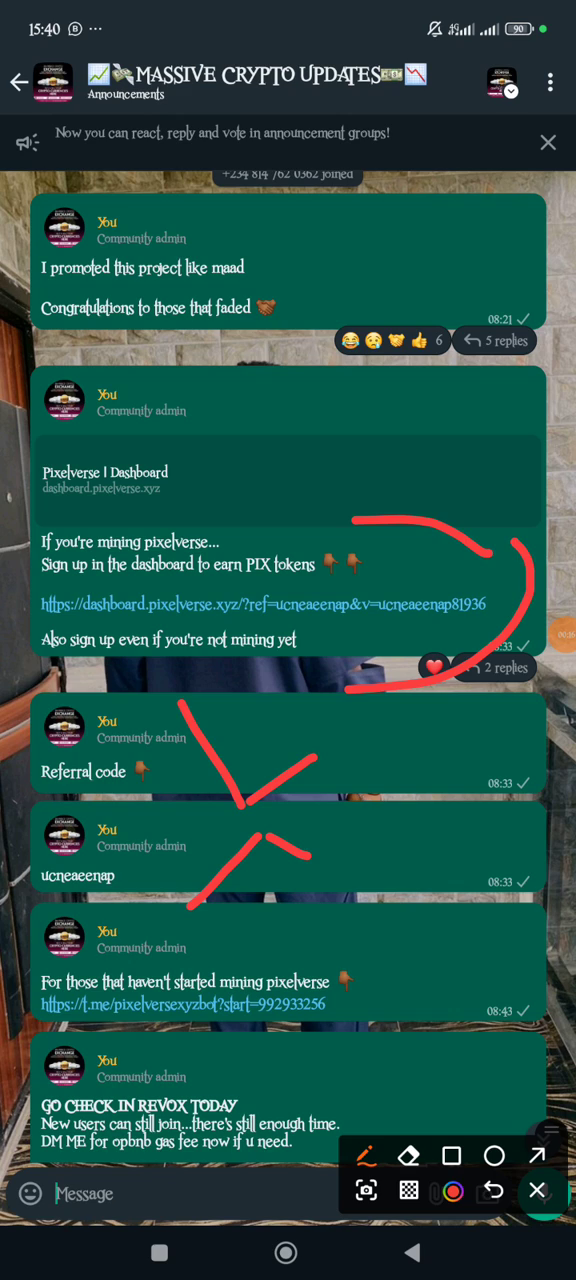
click(536, 1188)
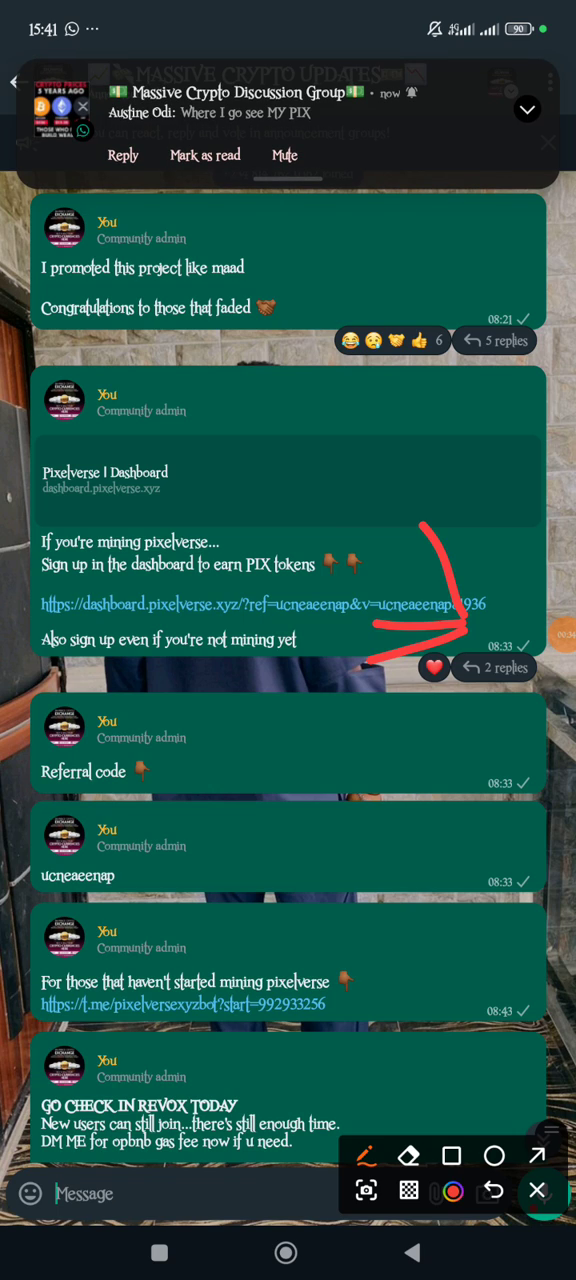
click(492, 1190)
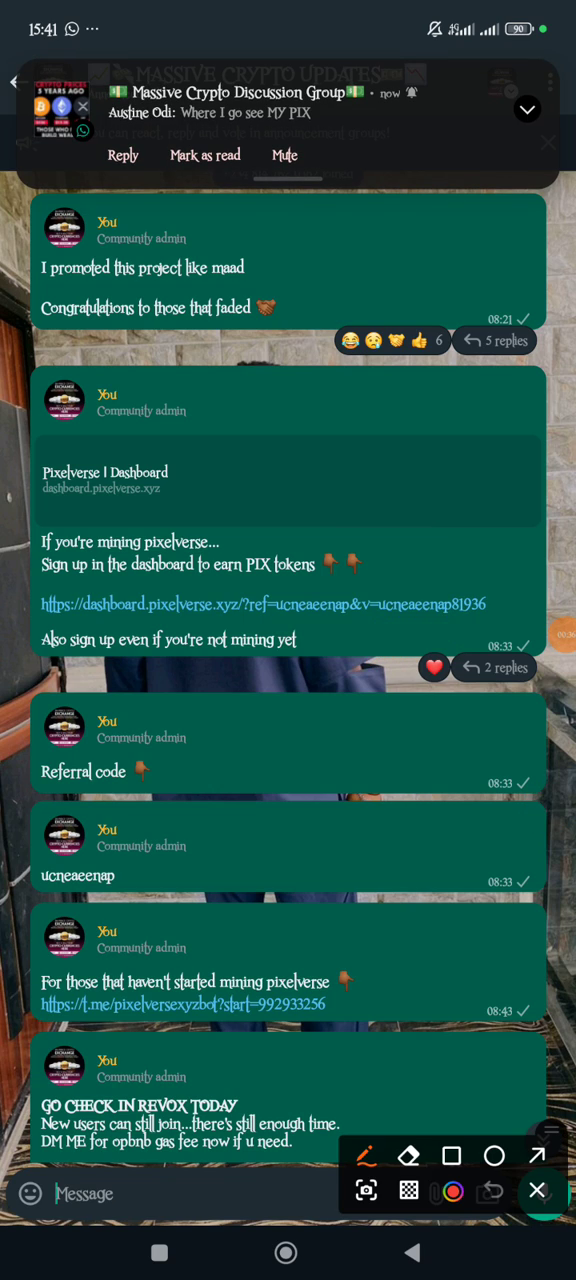
drag(120, 810, 250, 884)
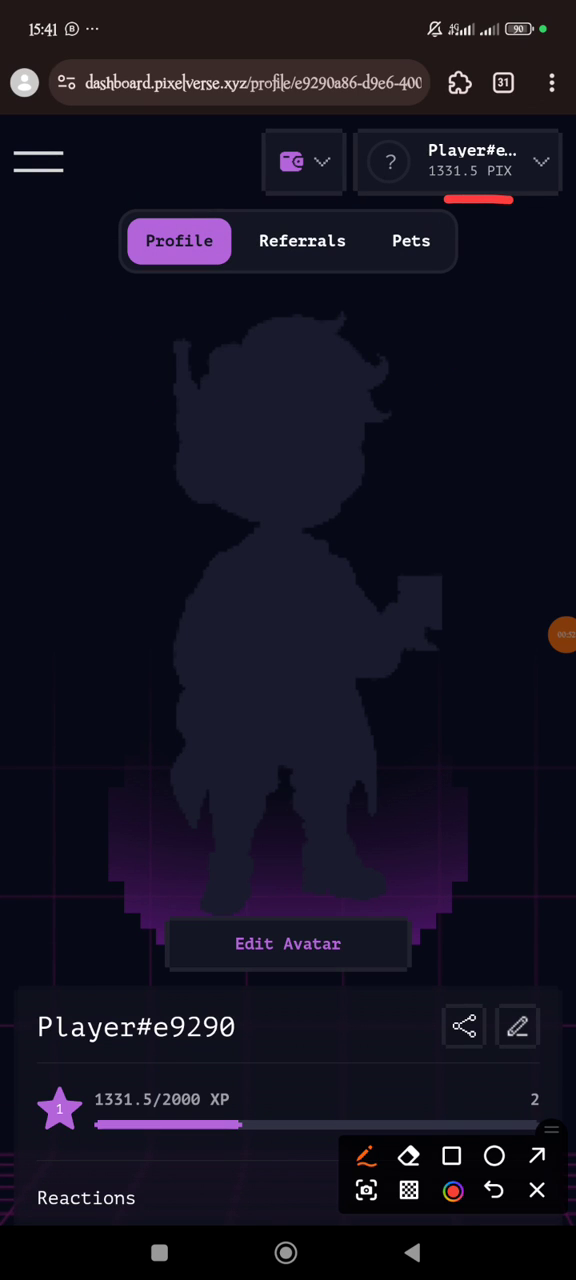
Step: Bring up the personal info editing form and clear the current username
click(540, 162)
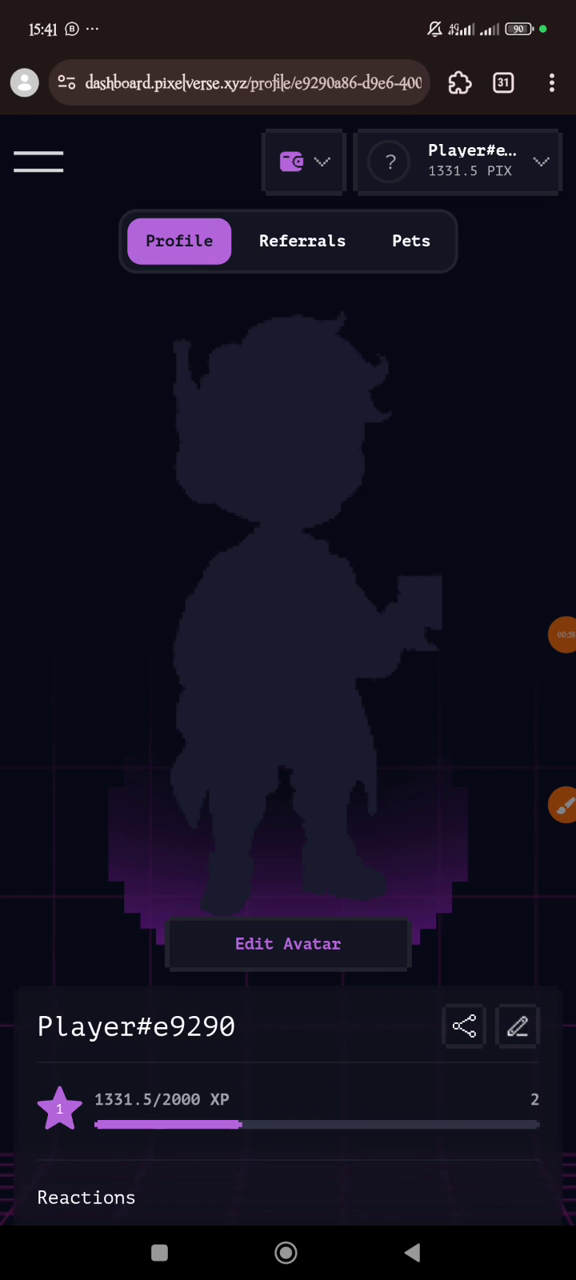
scroll(down, 3)
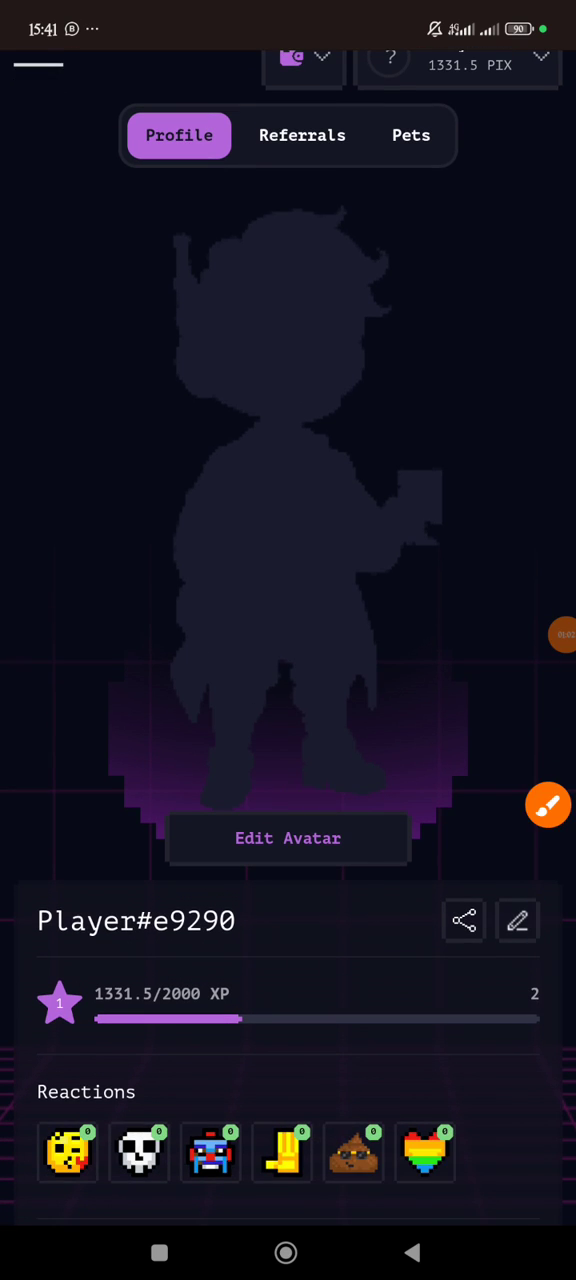
click(516, 920)
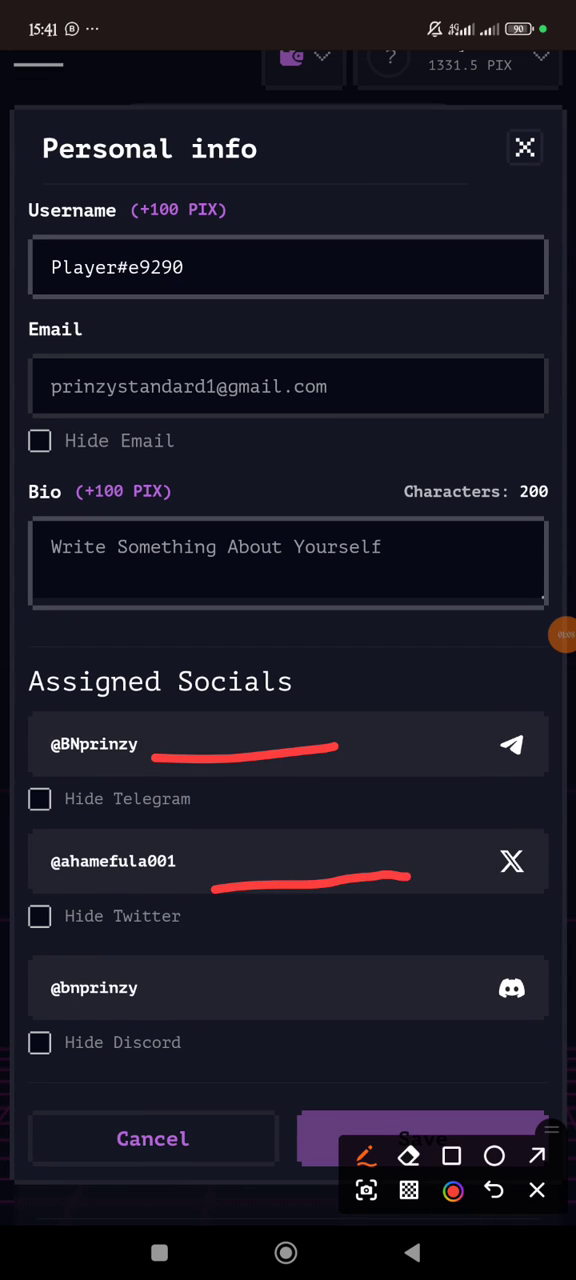
drag(188, 964, 350, 958)
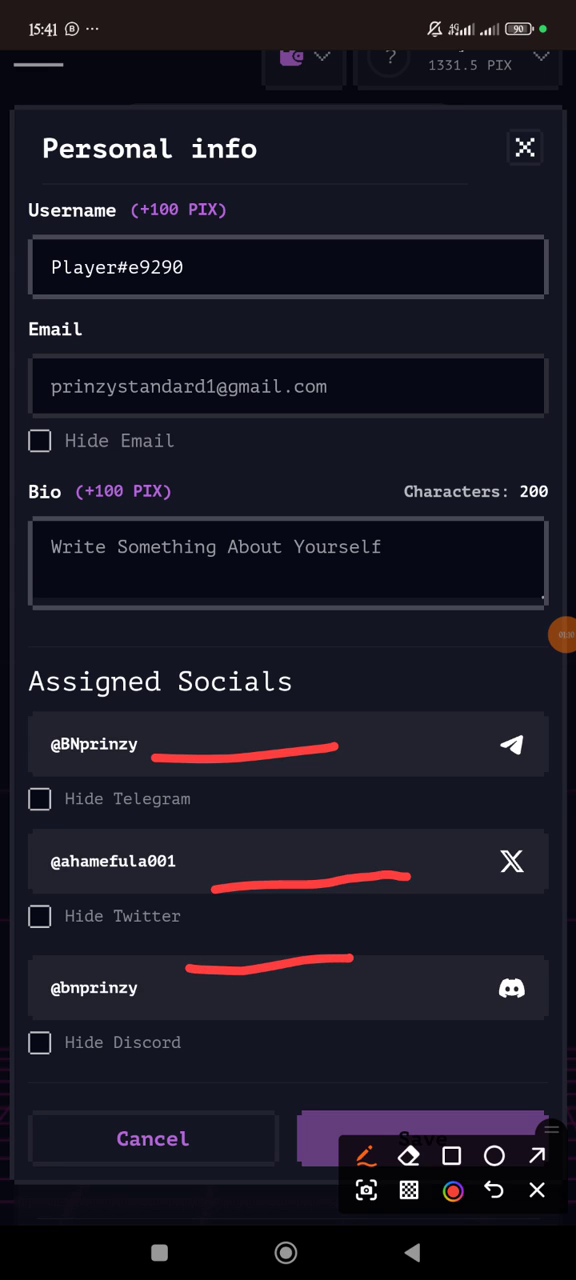
click(288, 268)
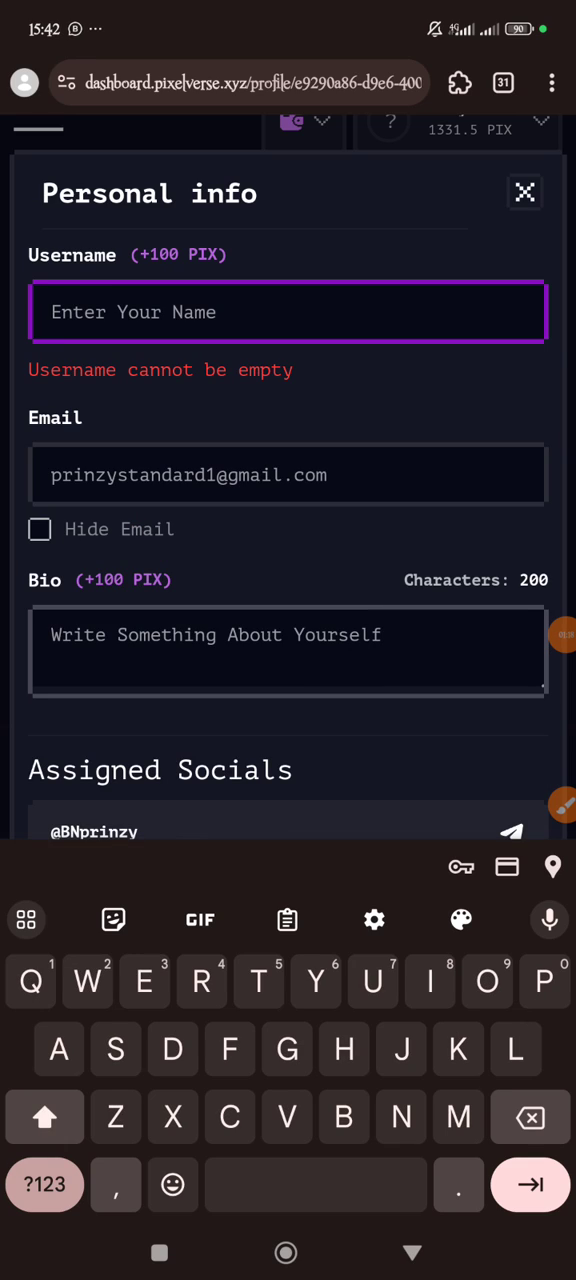
text(Bn)
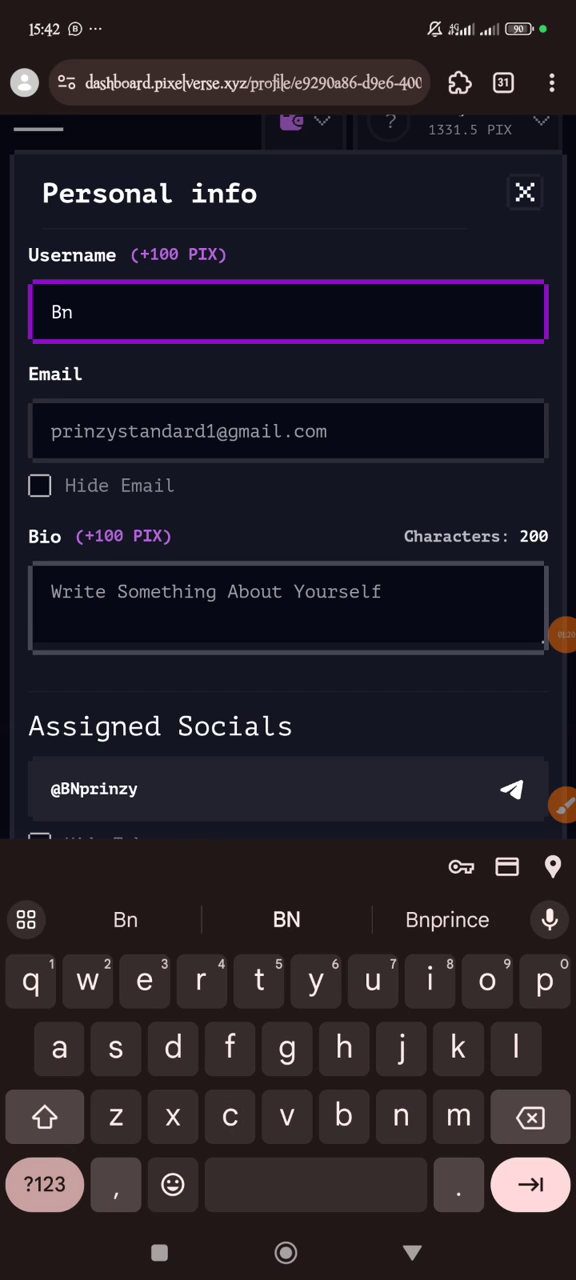
click(448, 920)
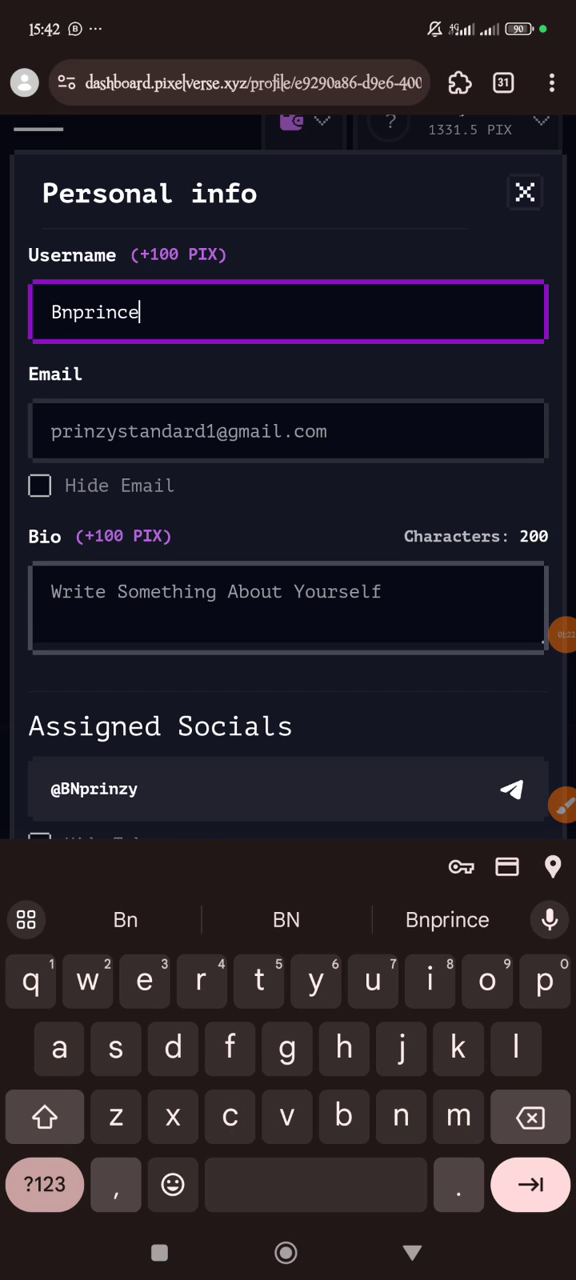
text(God)
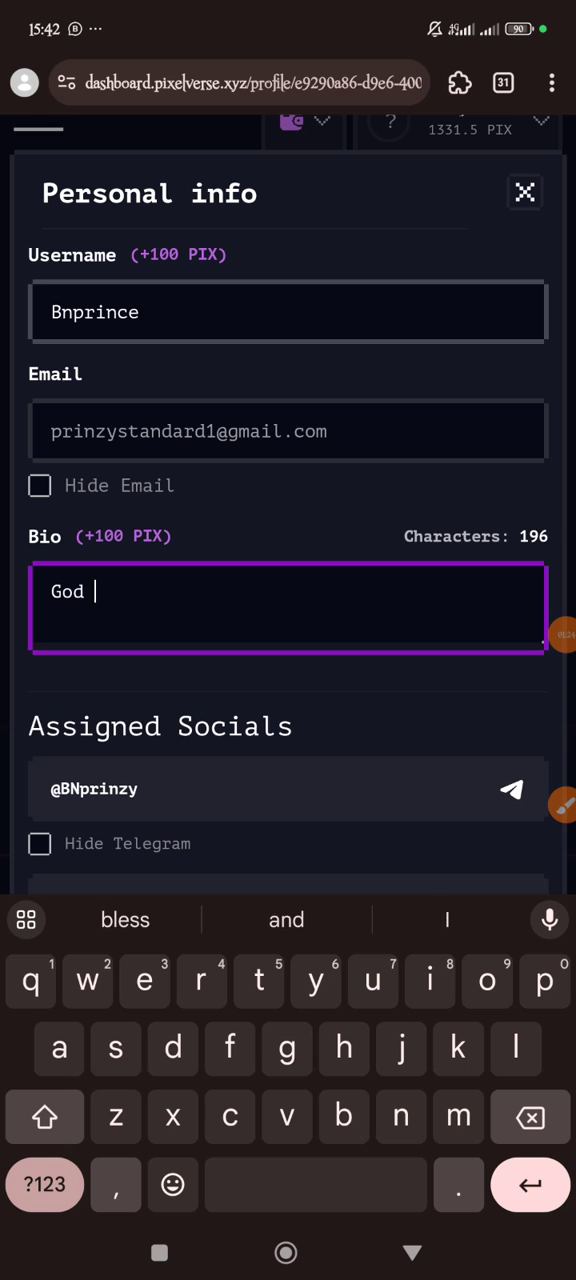
text(and Momma)
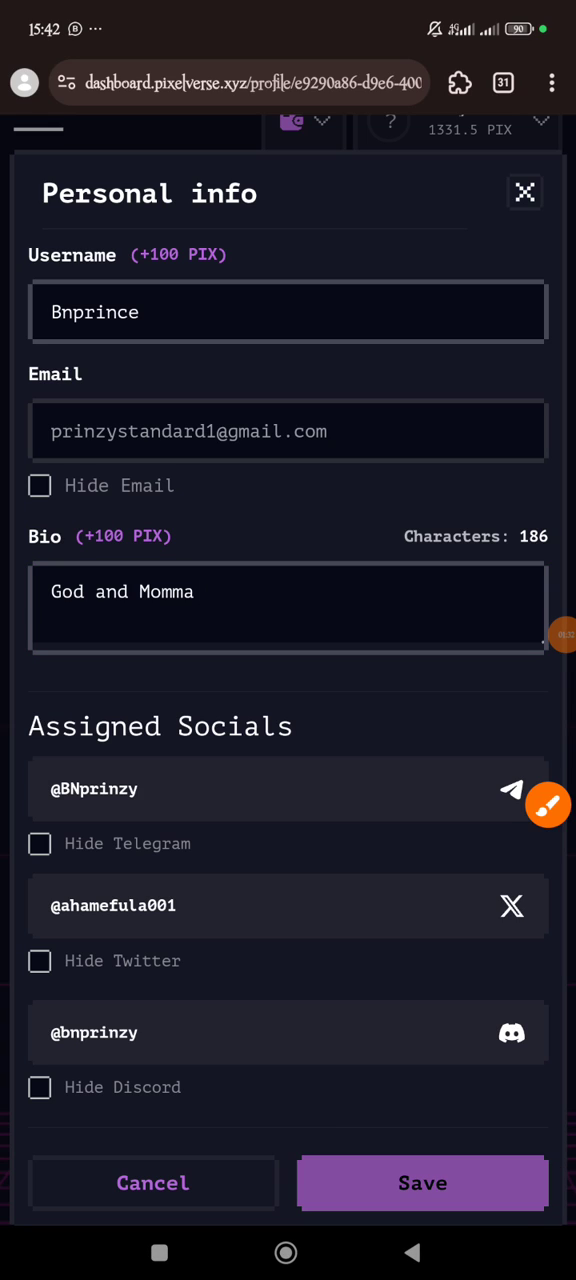
click(422, 1182)
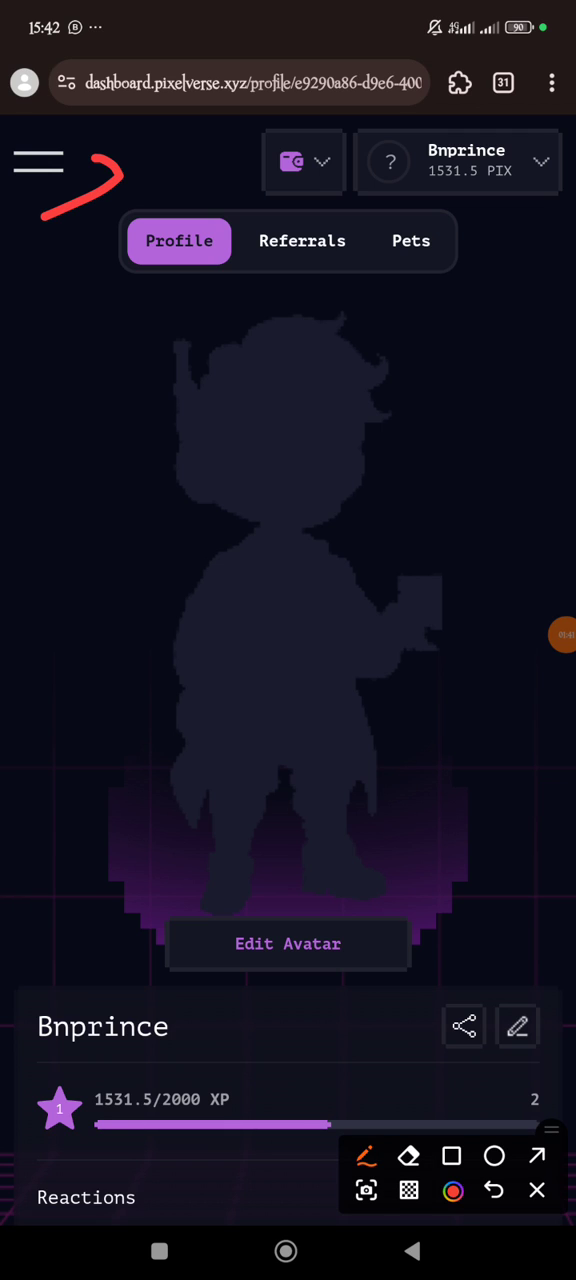
Step: View the Pets page showing the Aloha bot at level 0 with a day-1 feeding streak and feed option
click(38, 162)
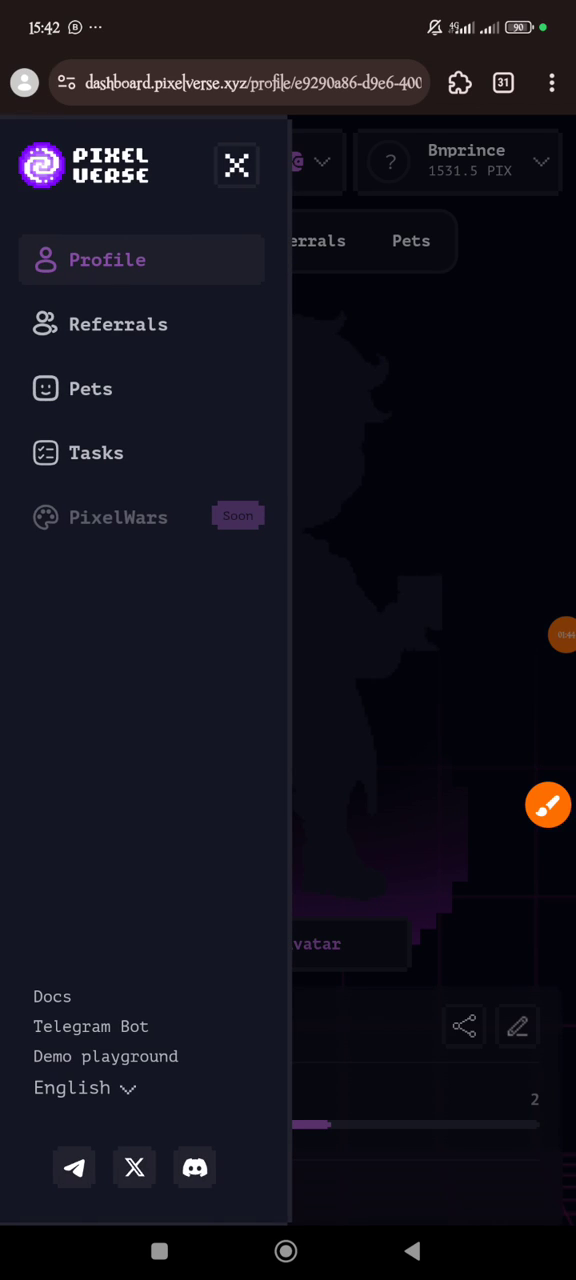
click(548, 804)
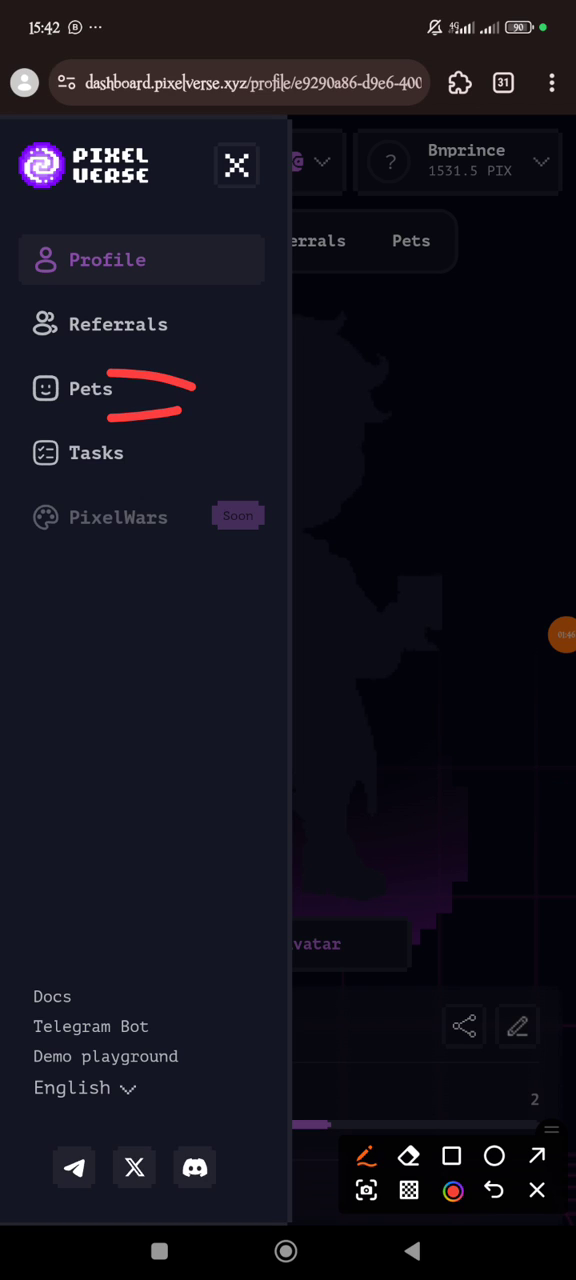
click(90, 388)
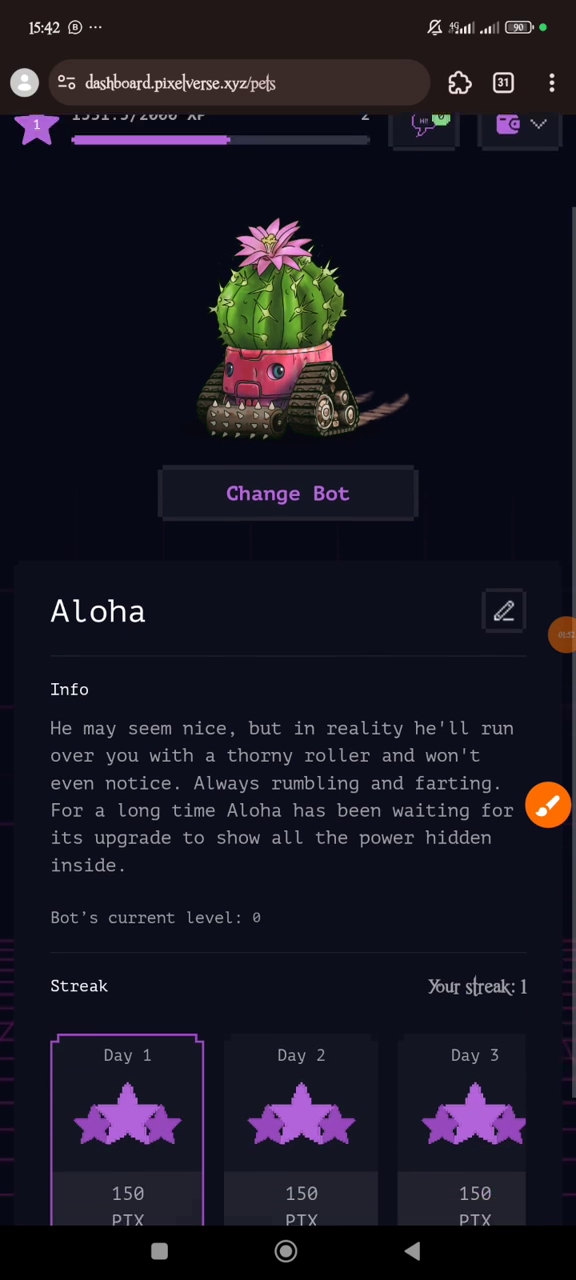
scroll(down, 3)
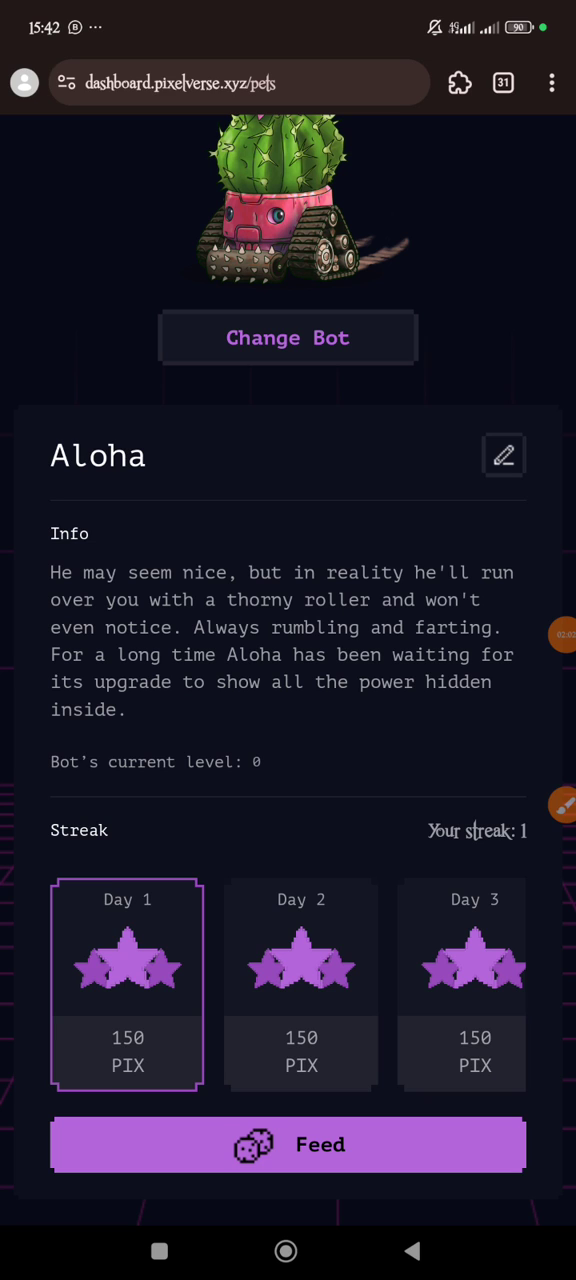
scroll(down, 3)
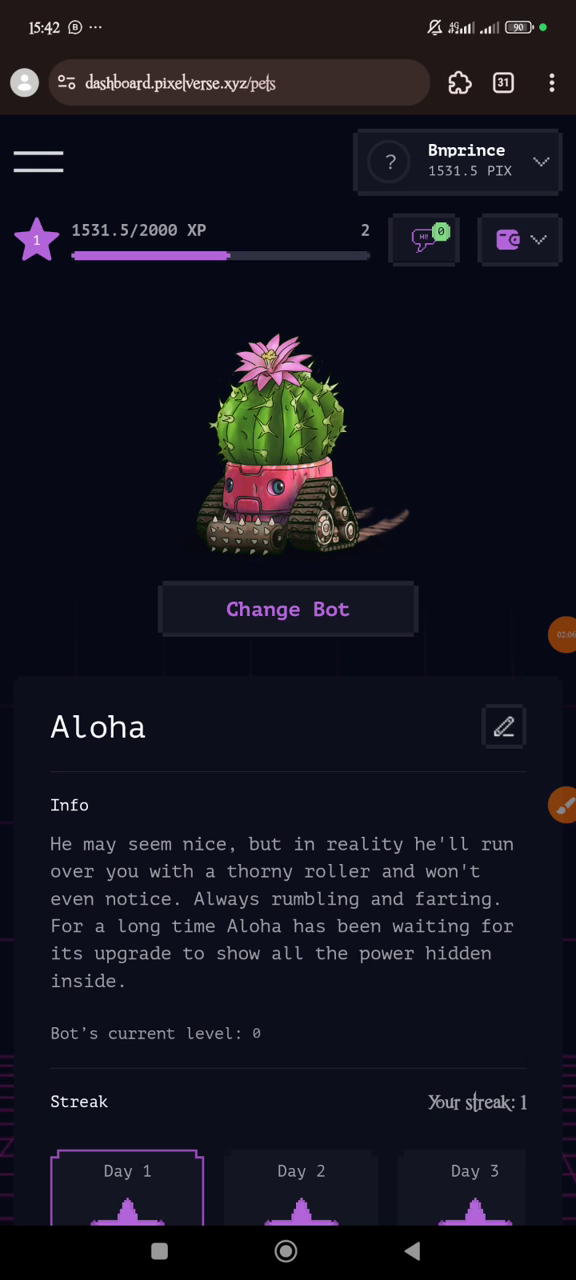
click(38, 162)
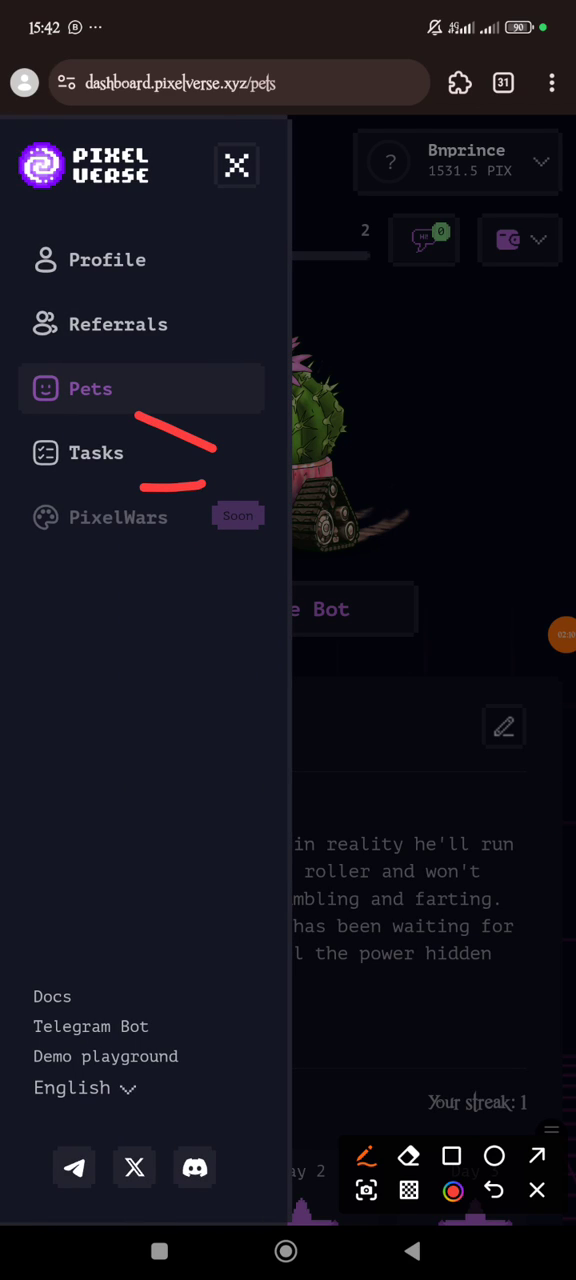
Step: Review the Tasks page's Connect Wallet options: OKX +3000 PIX, Bybit +1000, WalletConnect +200
click(96, 452)
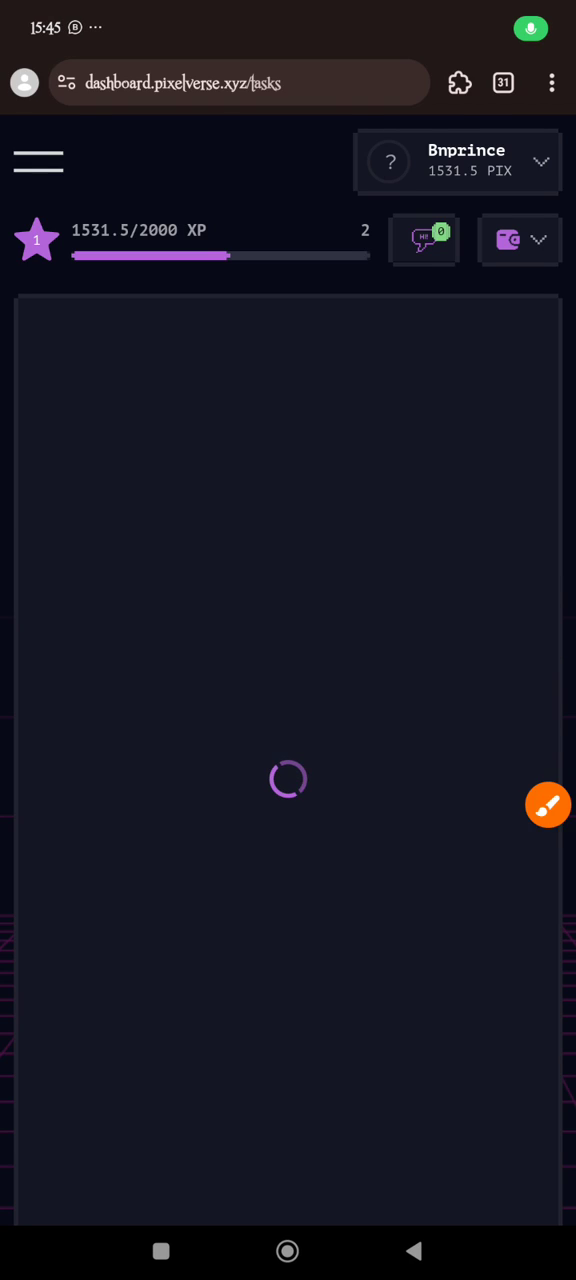
click(548, 804)
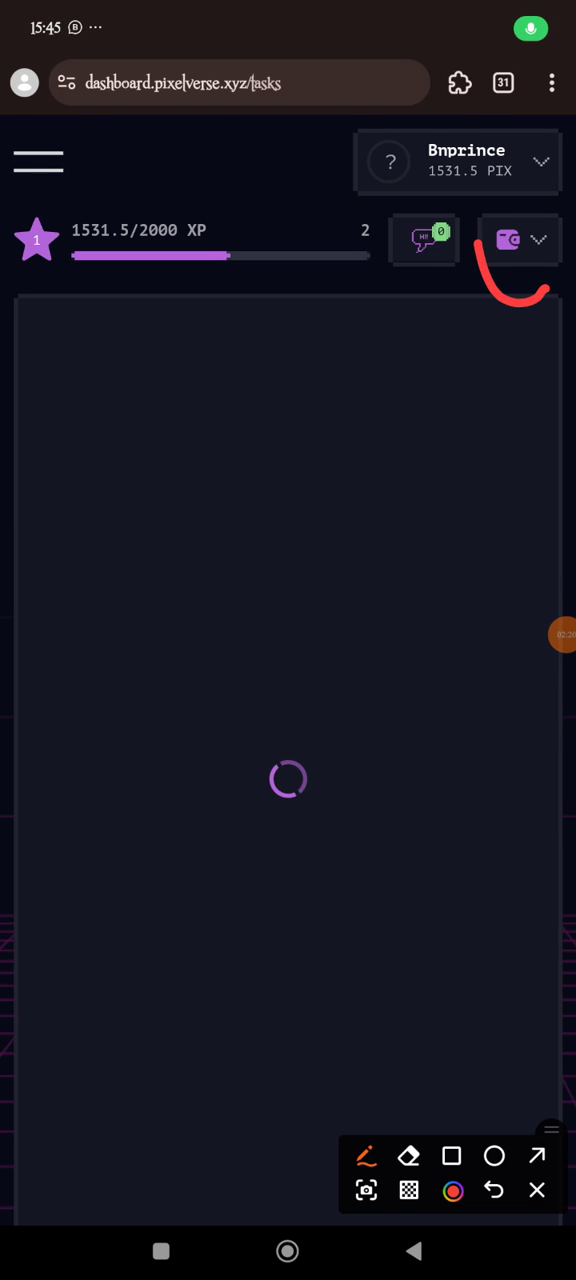
click(508, 240)
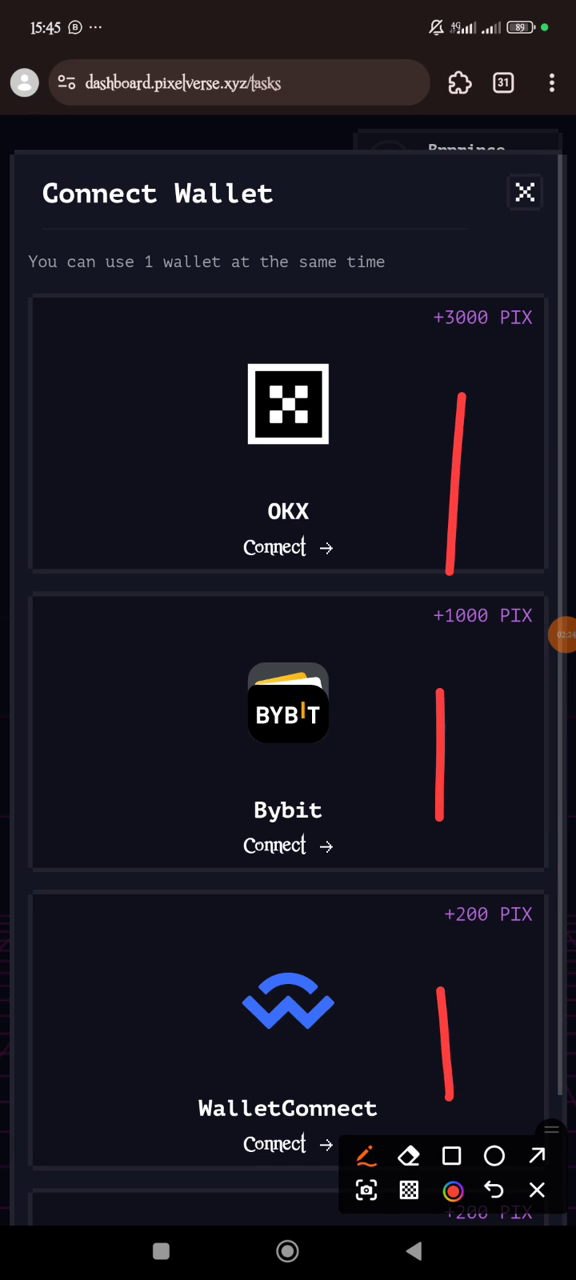
drag(436, 344, 510, 344)
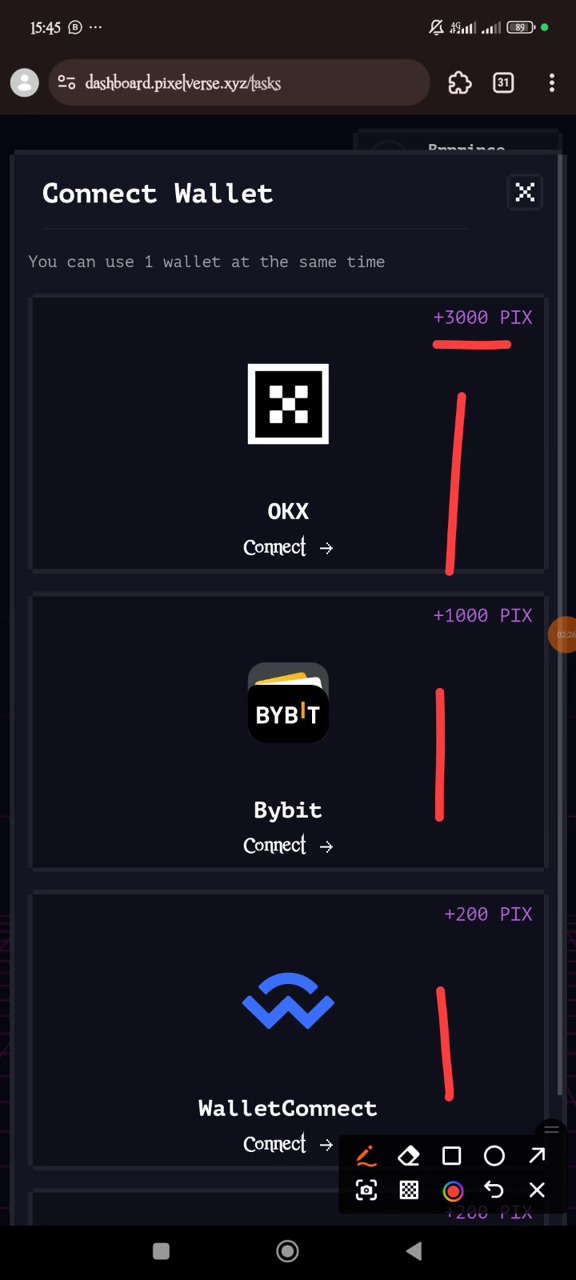
click(524, 192)
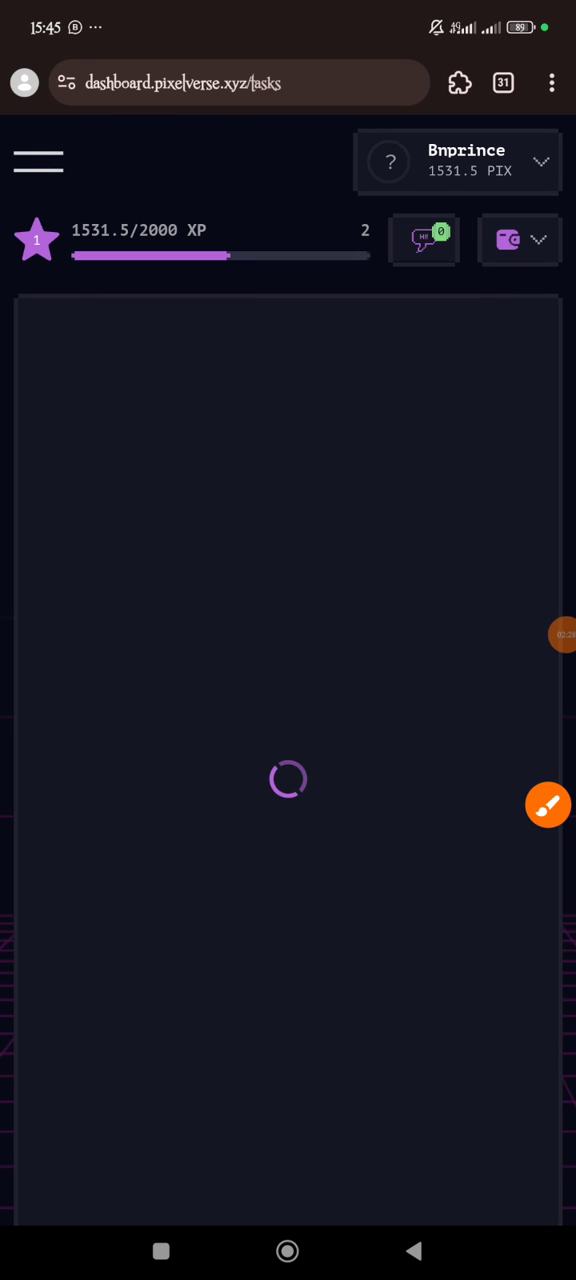
click(38, 162)
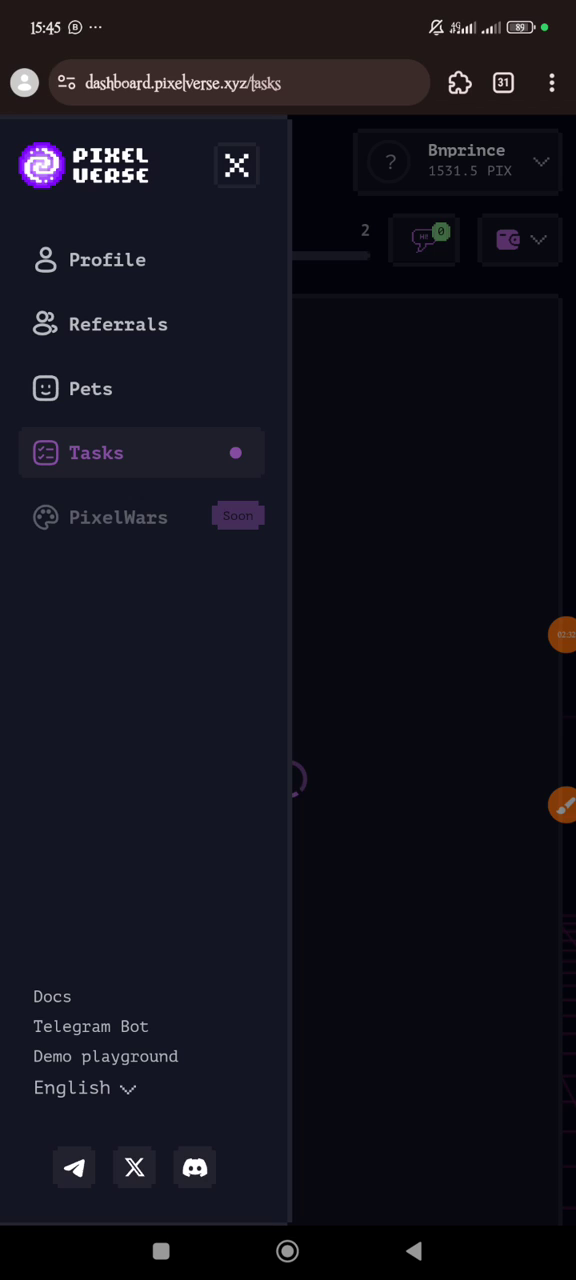
Step: View the Referrals page with the invite code, referral link and 3 referrals
click(118, 324)
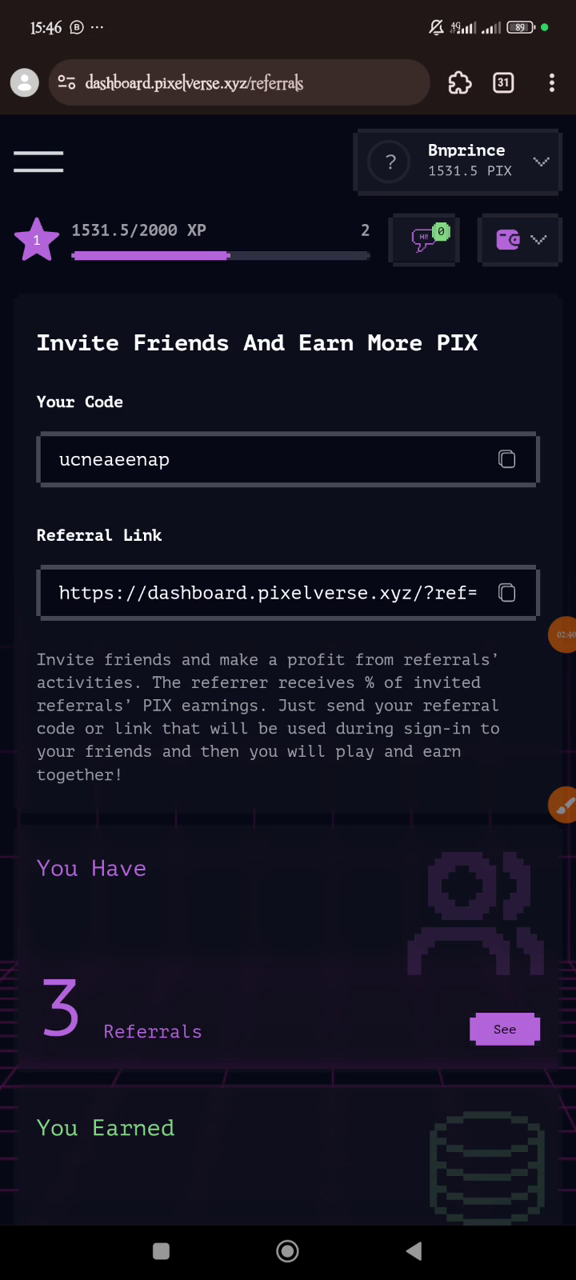
scroll(down, 3)
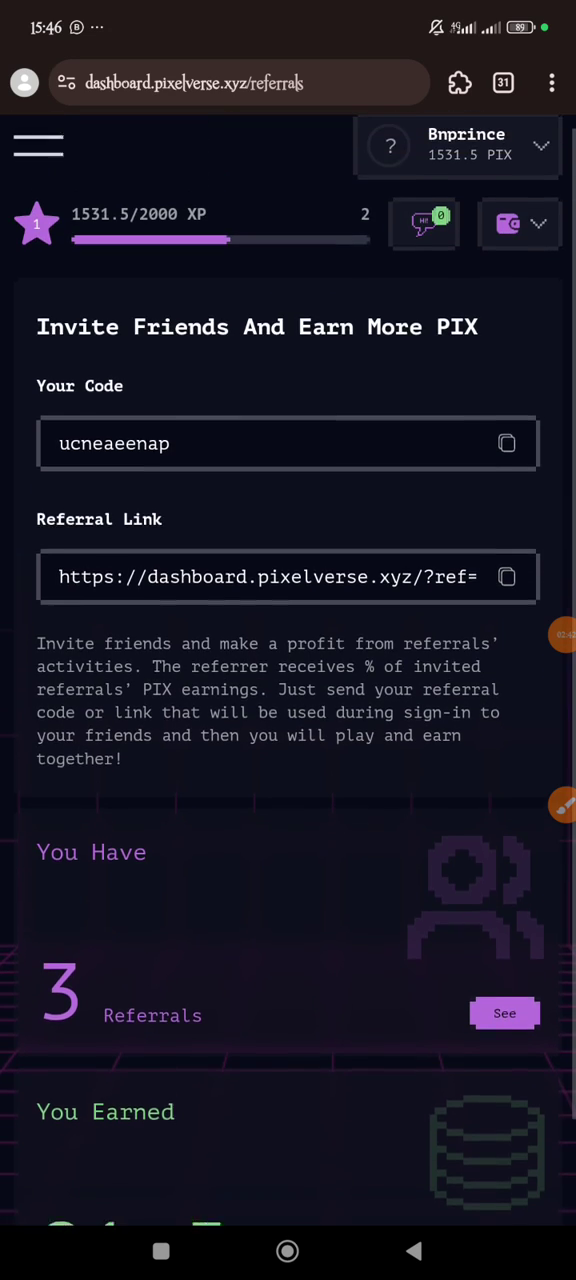
scroll(up, 3)
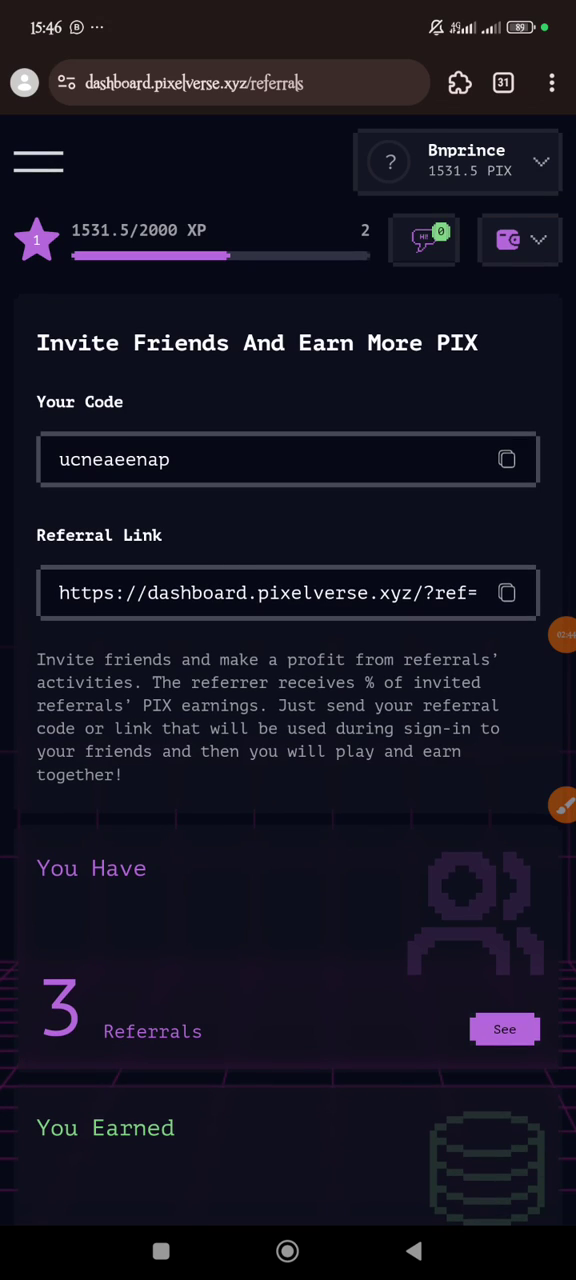